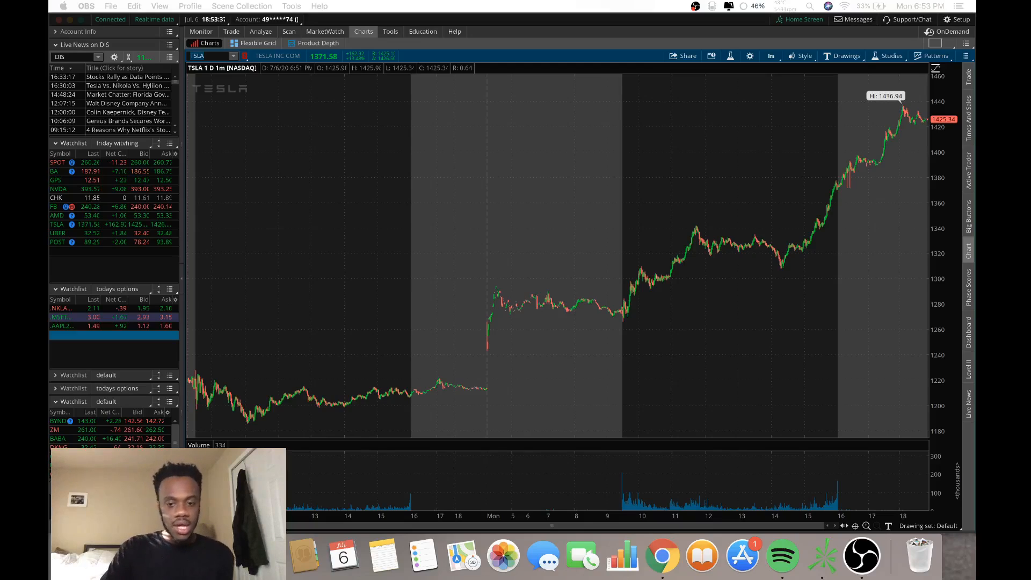
mouse_move(358, 367)
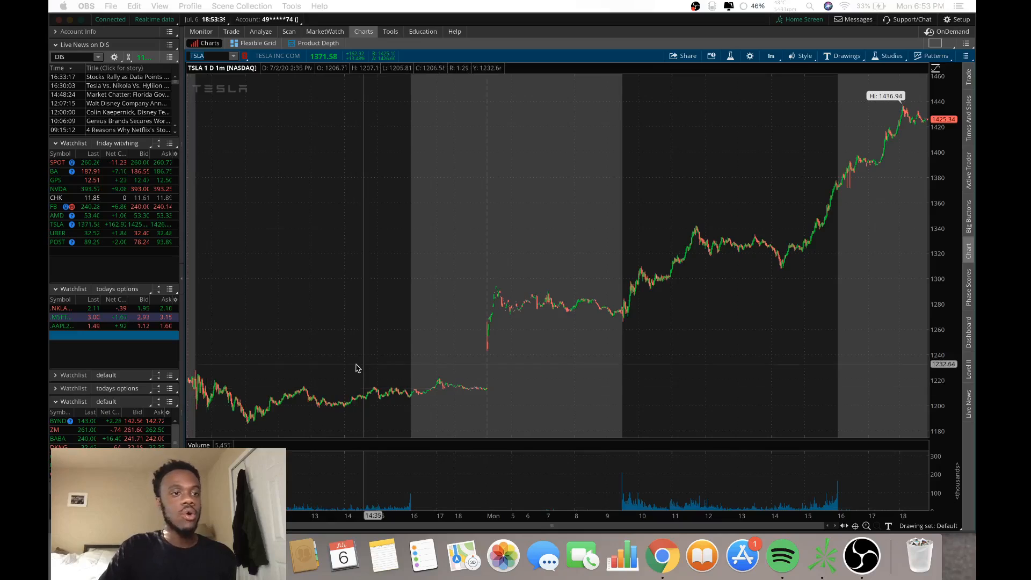
mouse_move(545, 331)
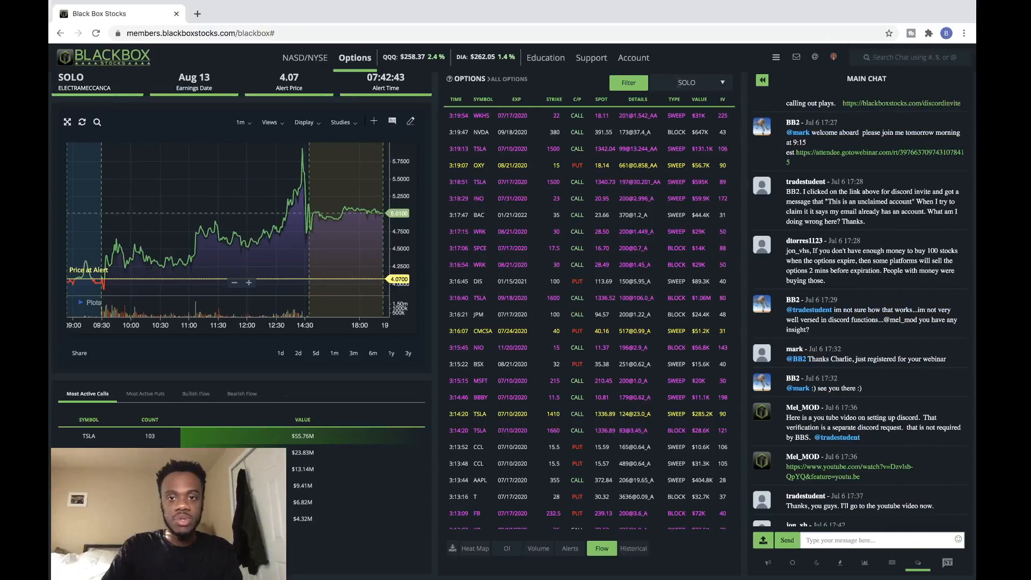
Filter the BlackBox Stocks options flow to AAPL.
text(aapl)
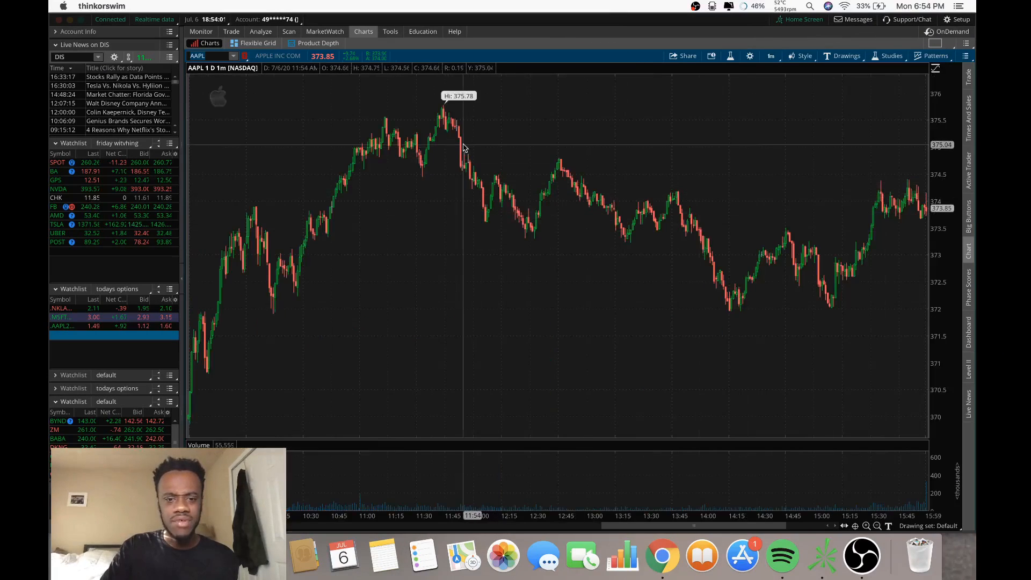
mouse_move(401, 161)
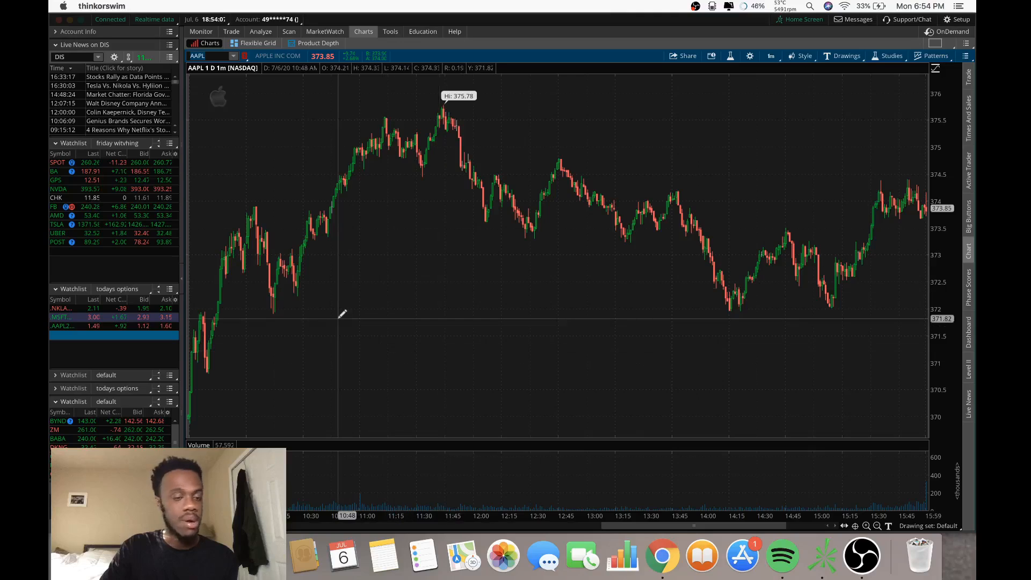
mouse_move(322, 271)
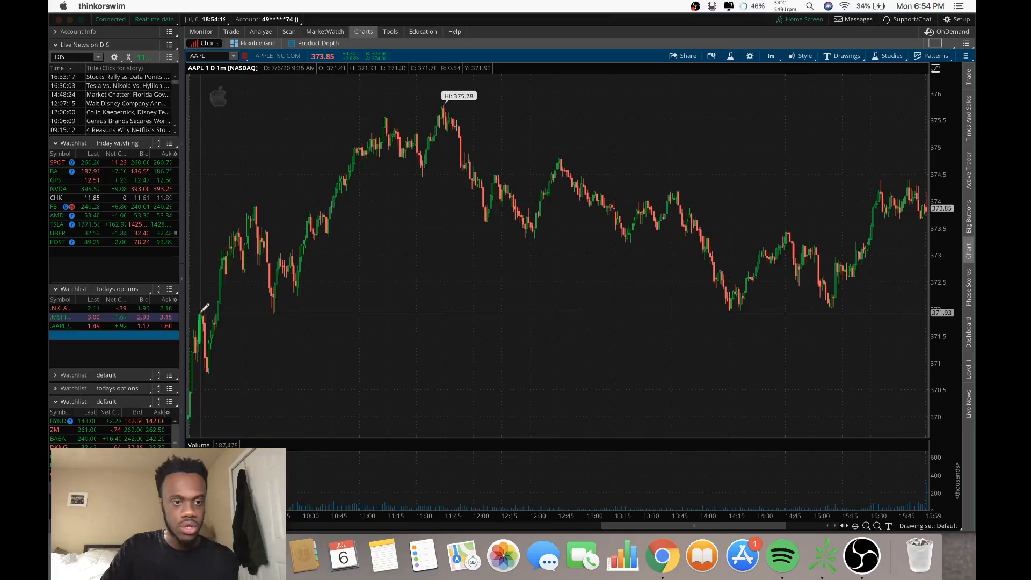
Place an 'entry' note near the open and an 'exit' note on the early rally of the AAPL chart.
text(entry)
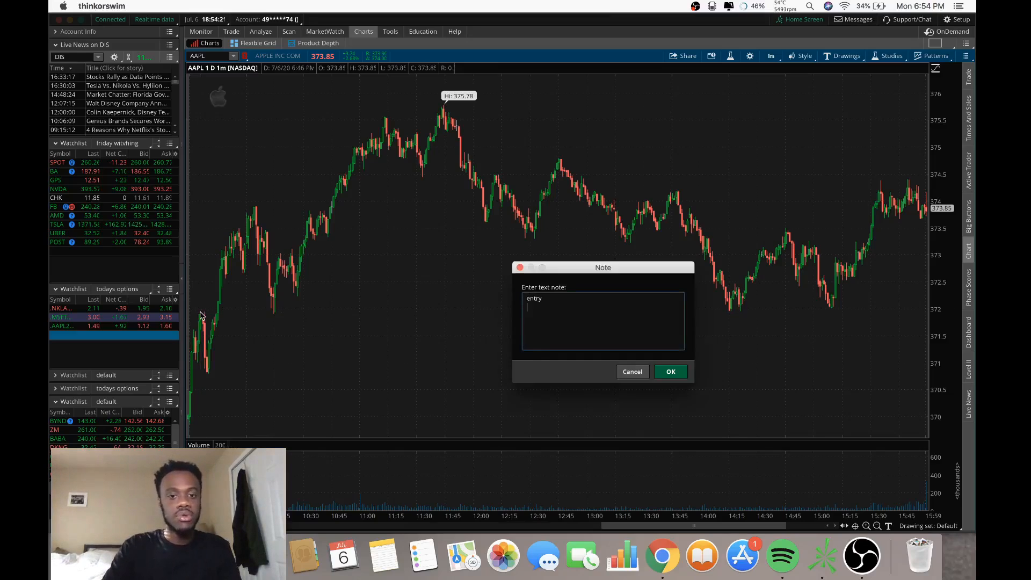
click(670, 372)
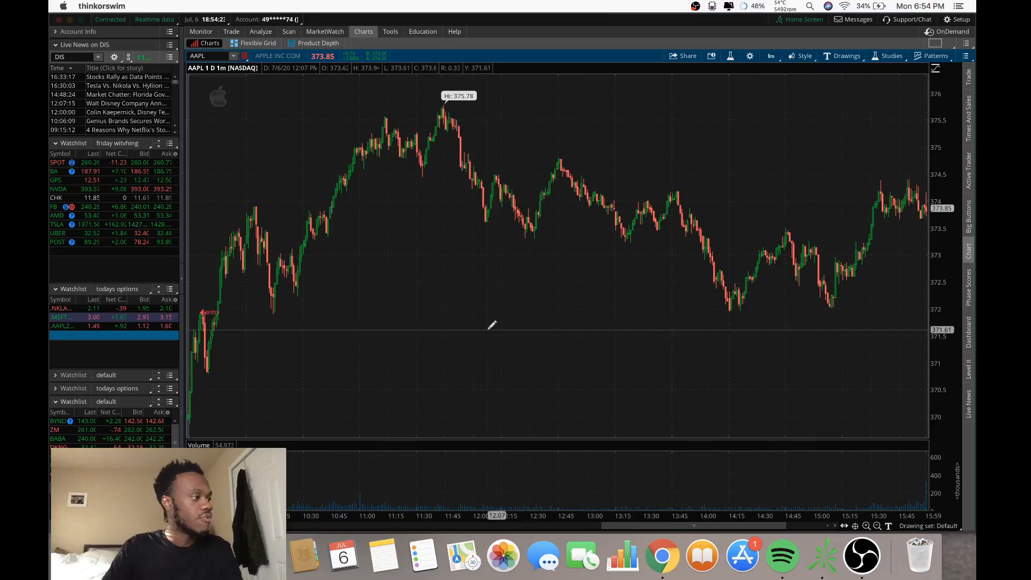
mouse_move(447, 311)
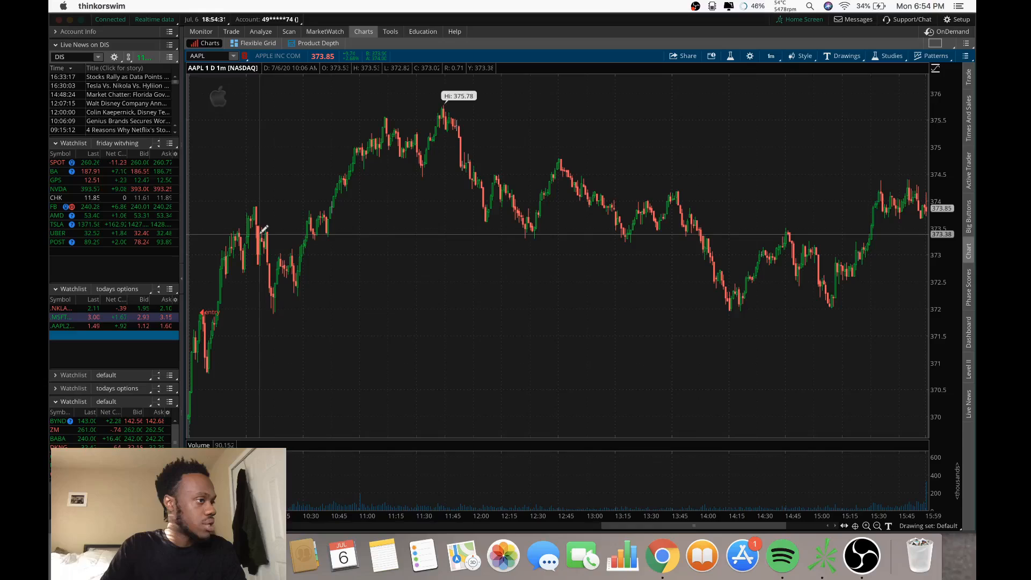
mouse_move(253, 296)
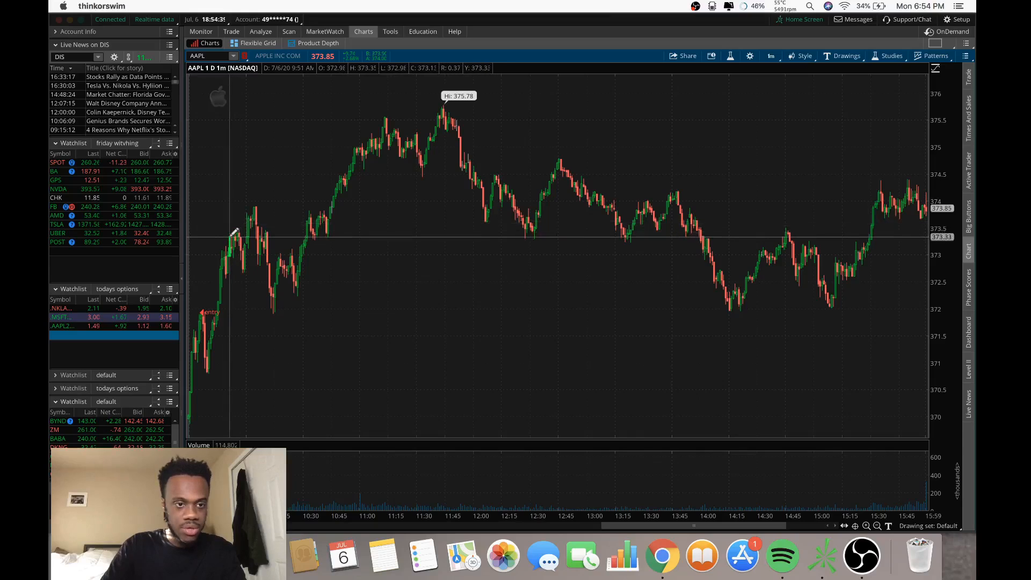
text(exit)
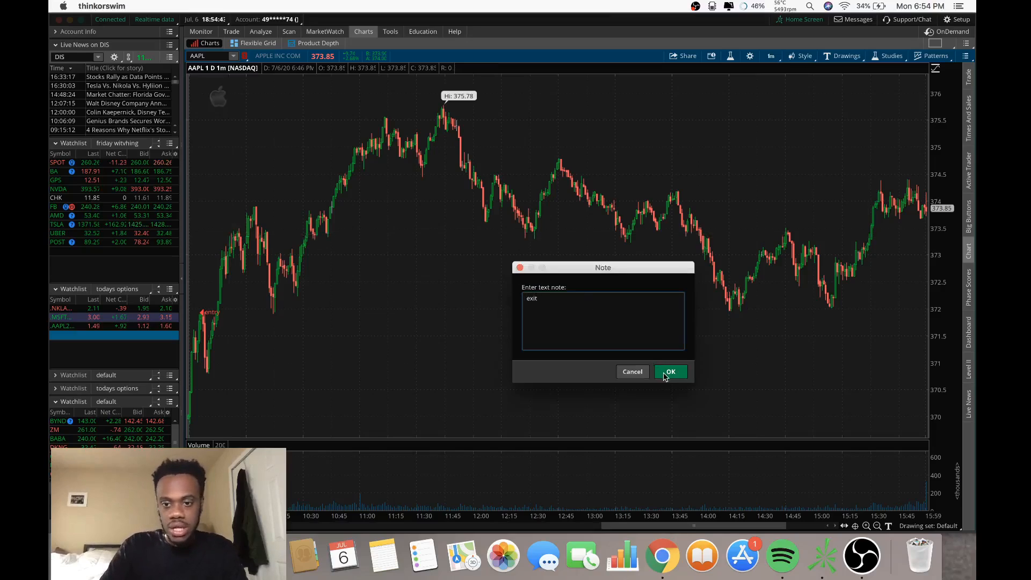
click(671, 371)
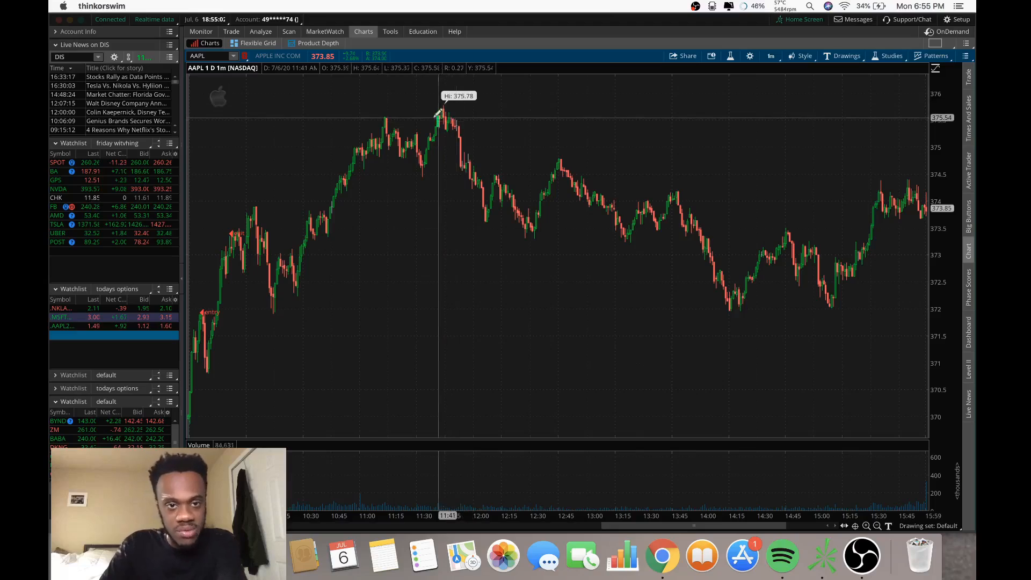
mouse_move(256, 233)
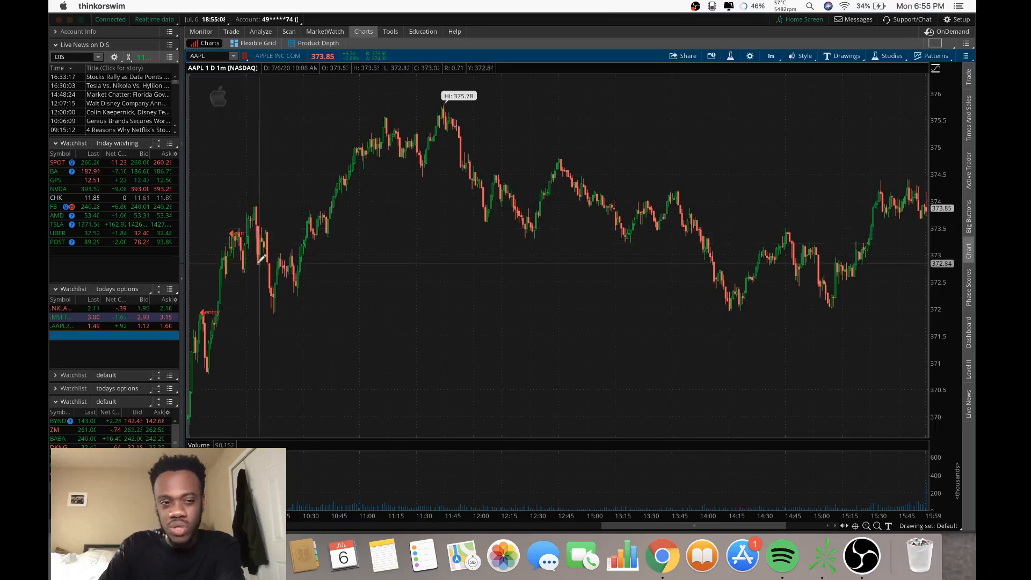
mouse_move(378, 168)
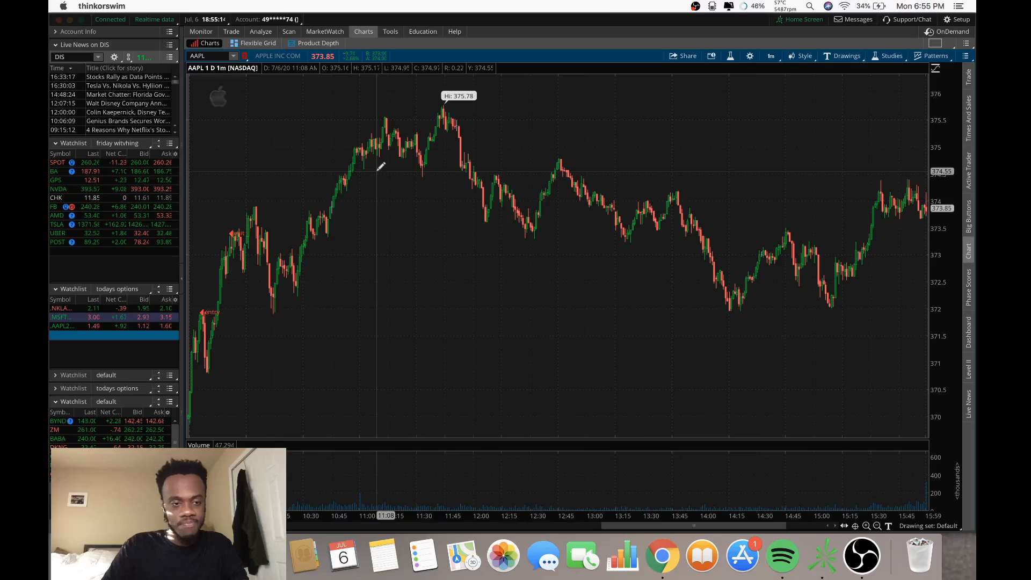
mouse_move(378, 158)
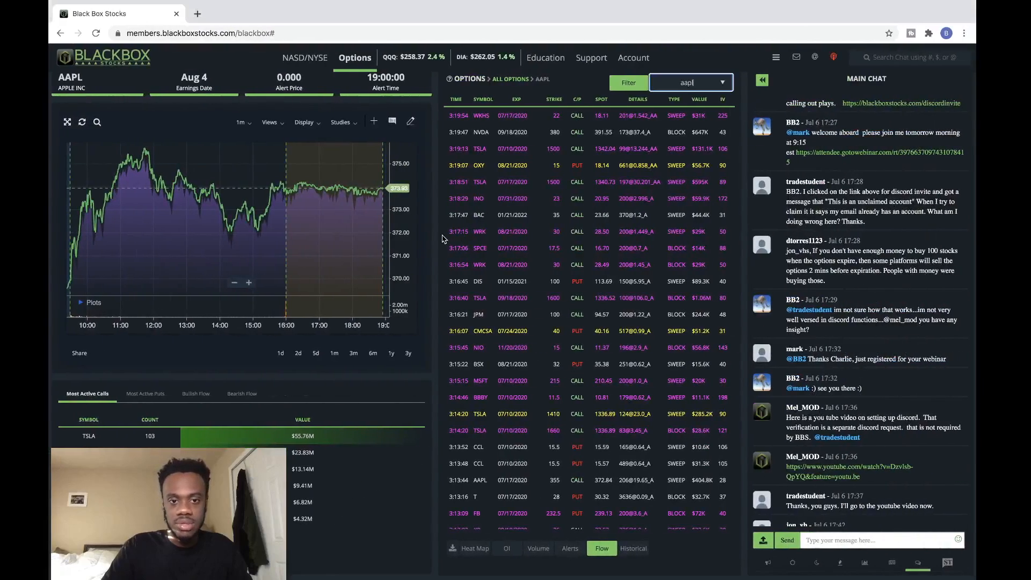
mouse_move(441, 261)
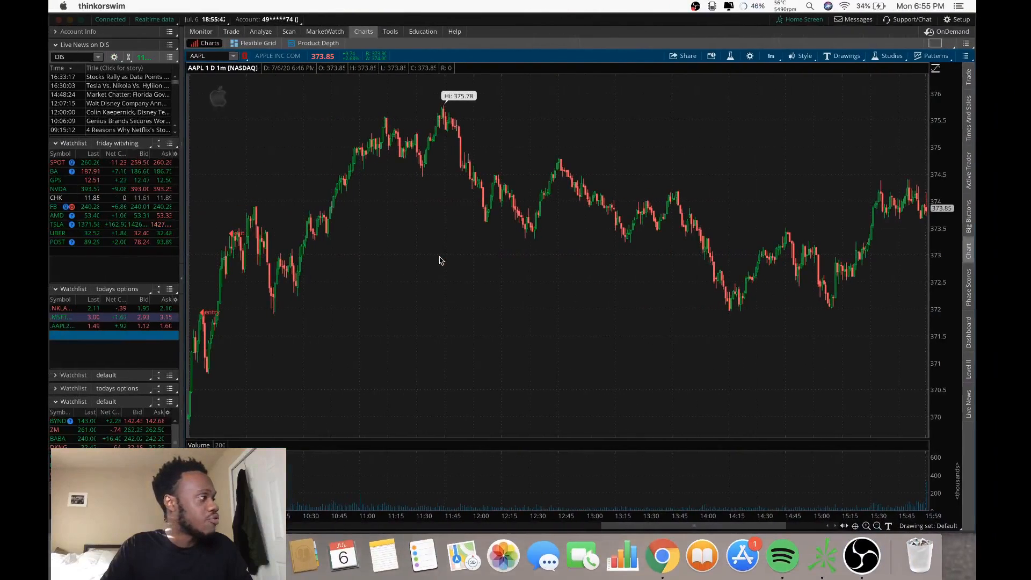
Load BABA from the watchlist into the 1-minute chart.
click(197, 54)
text(BAB)
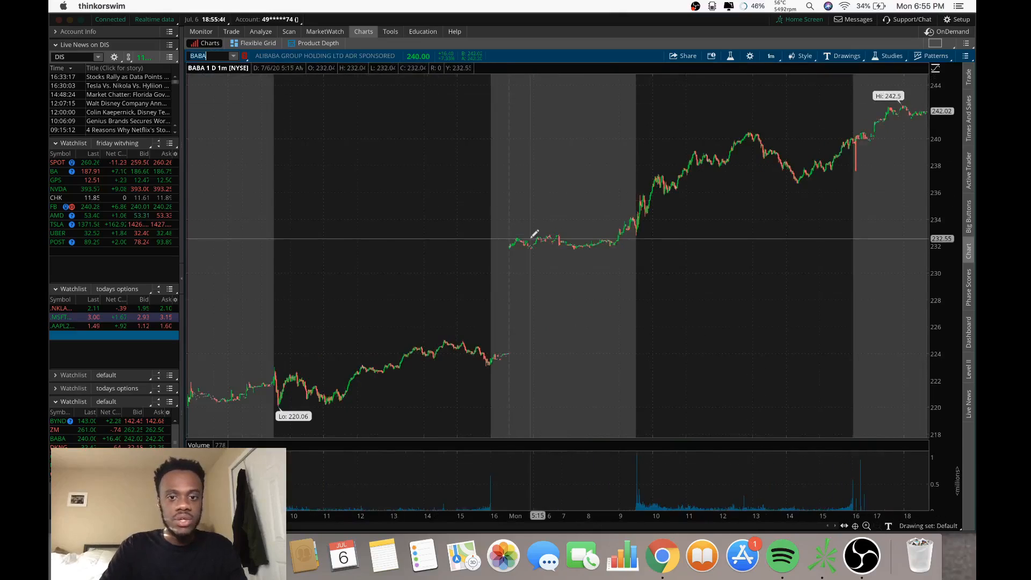
mouse_move(610, 230)
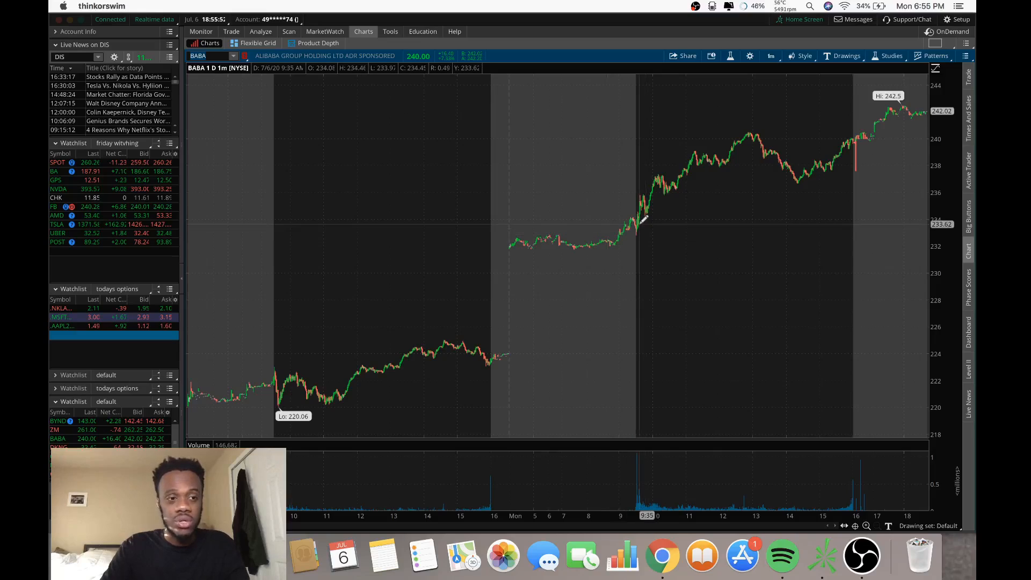
mouse_move(641, 220)
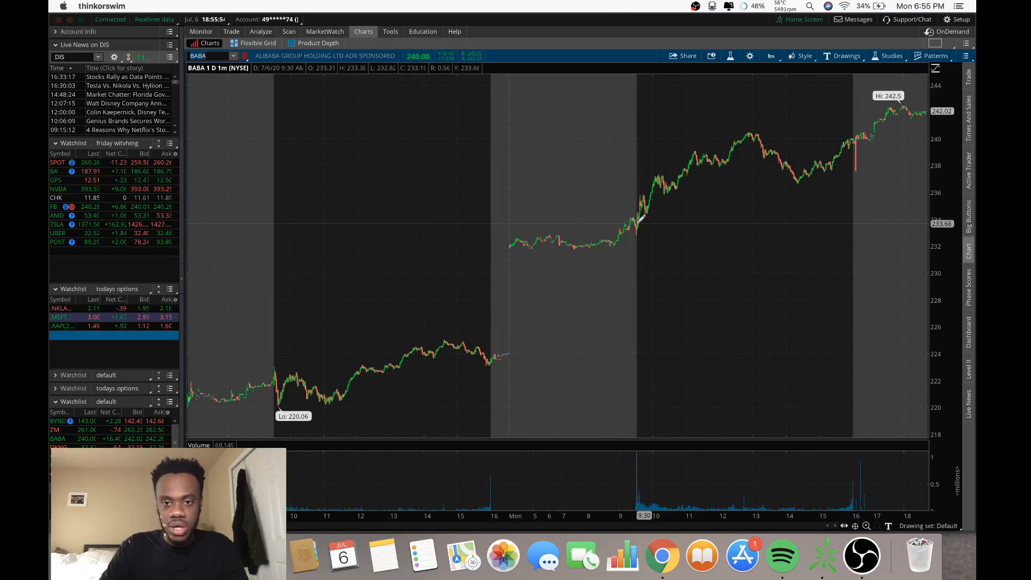
mouse_move(640, 213)
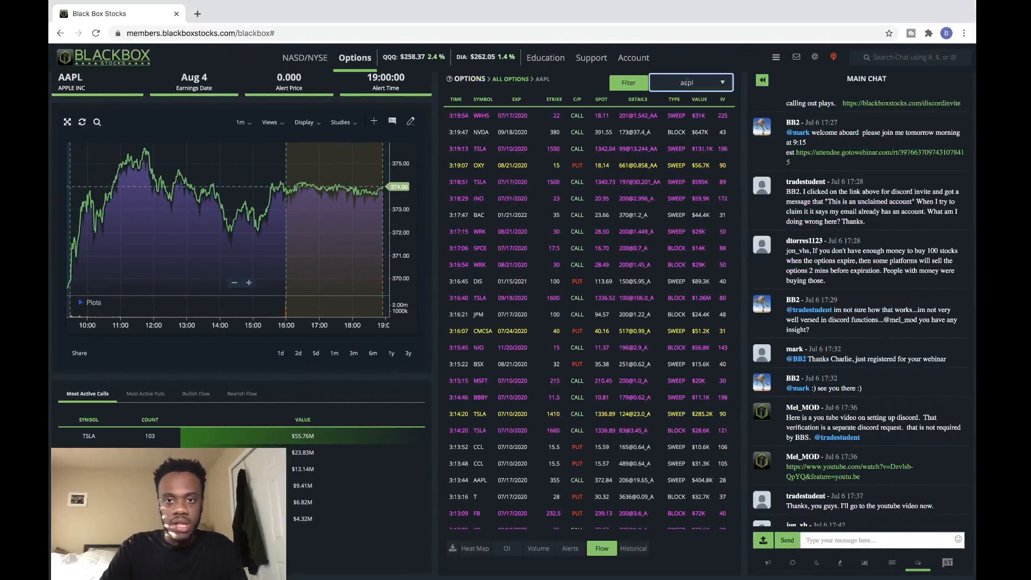
Filter the BlackBox Stocks options flow to BABA.
text(baba)
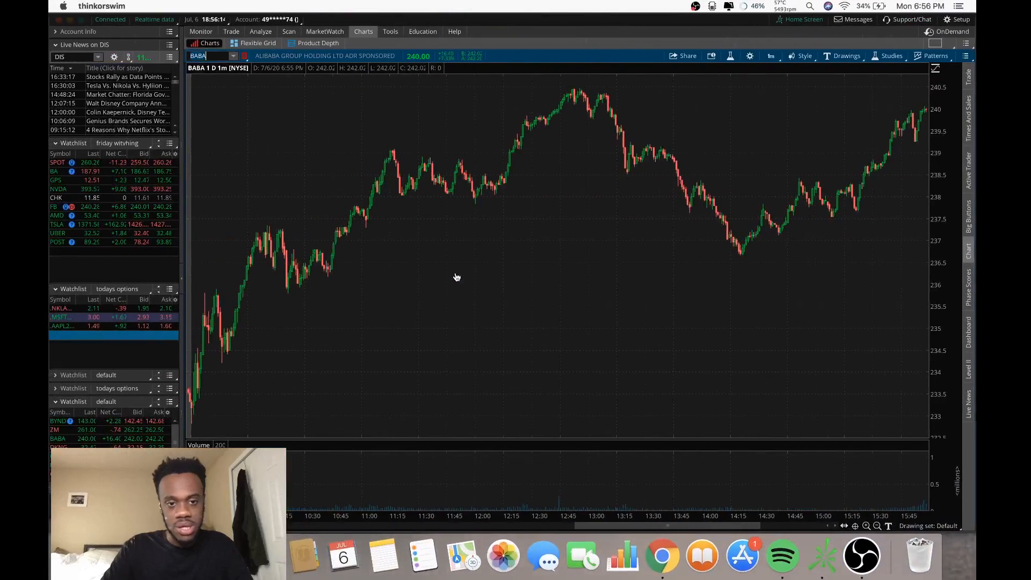
mouse_move(257, 219)
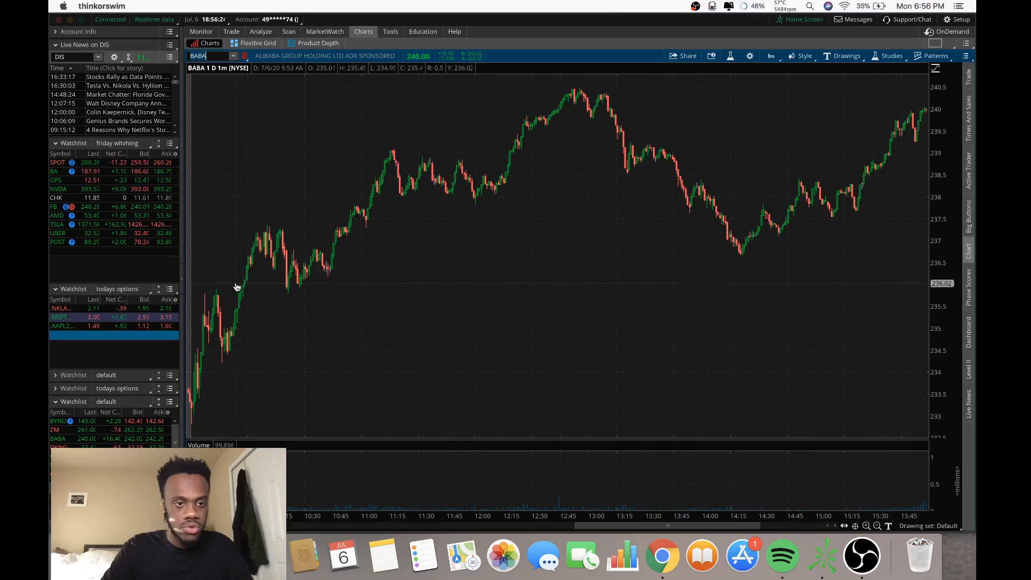
Place an 'entry' note on BABA's morning climb and an exit note at the first peak.
text(entry)
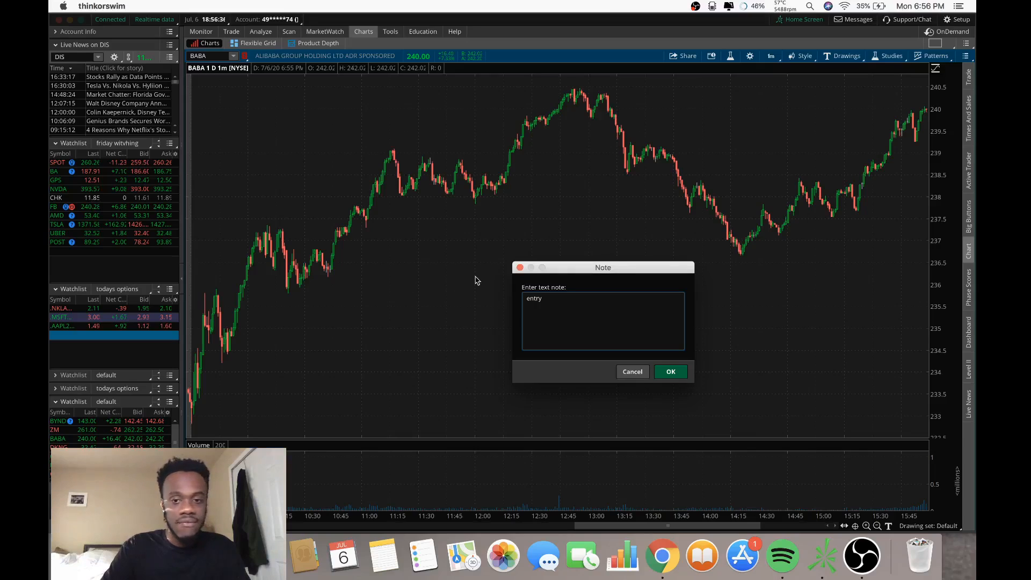
click(670, 372)
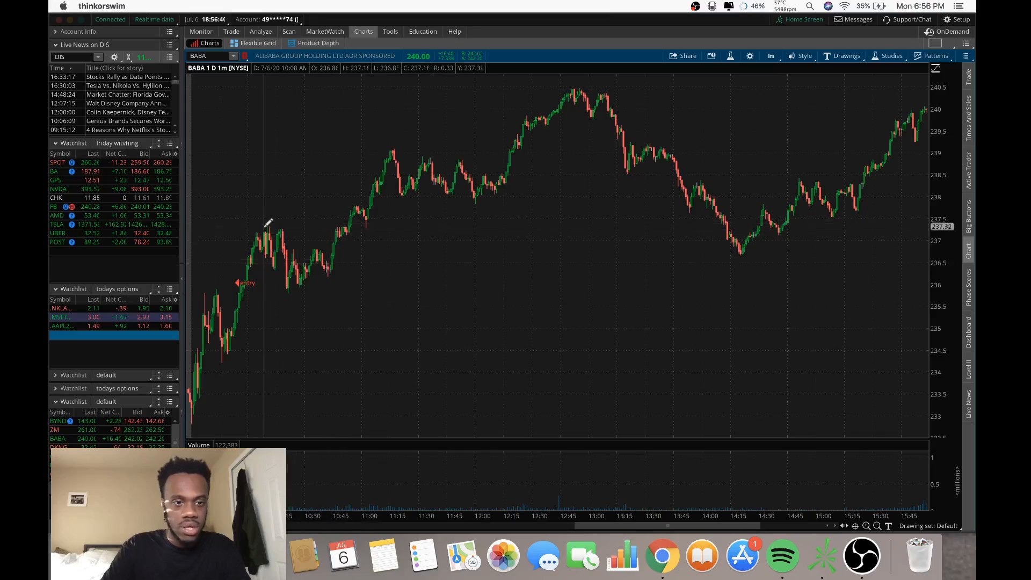
mouse_move(257, 227)
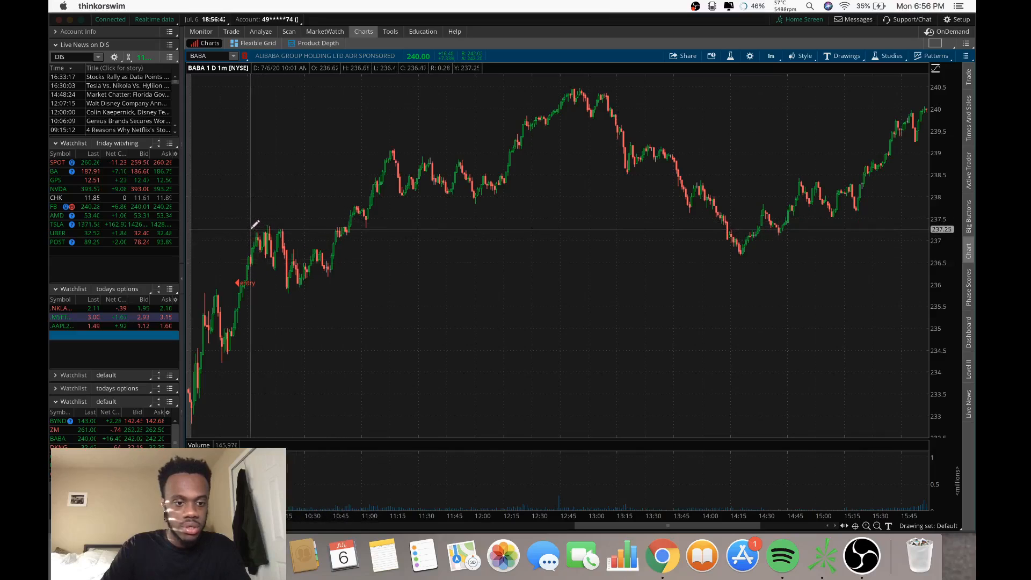
mouse_move(257, 238)
text(e)
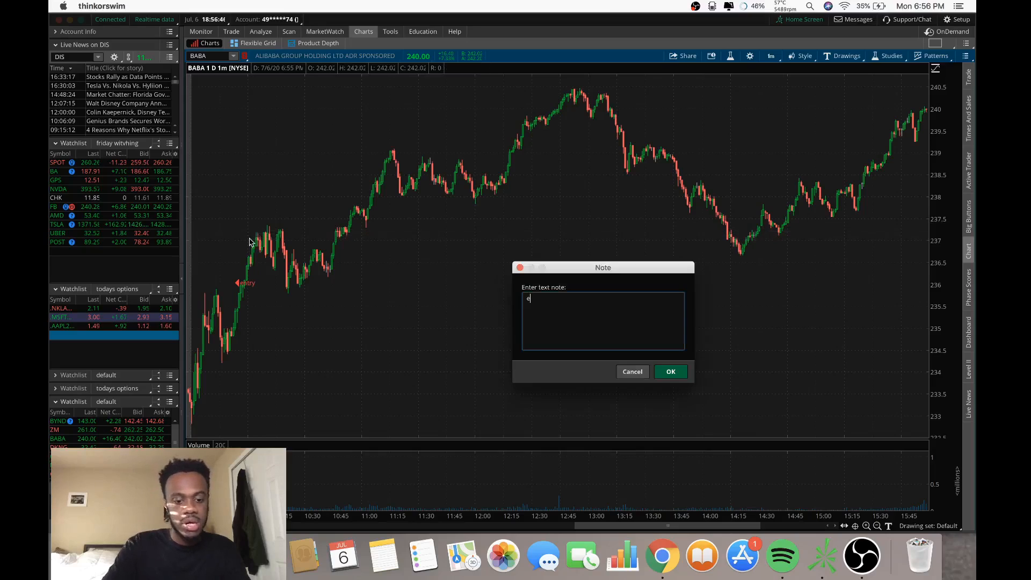
click(670, 372)
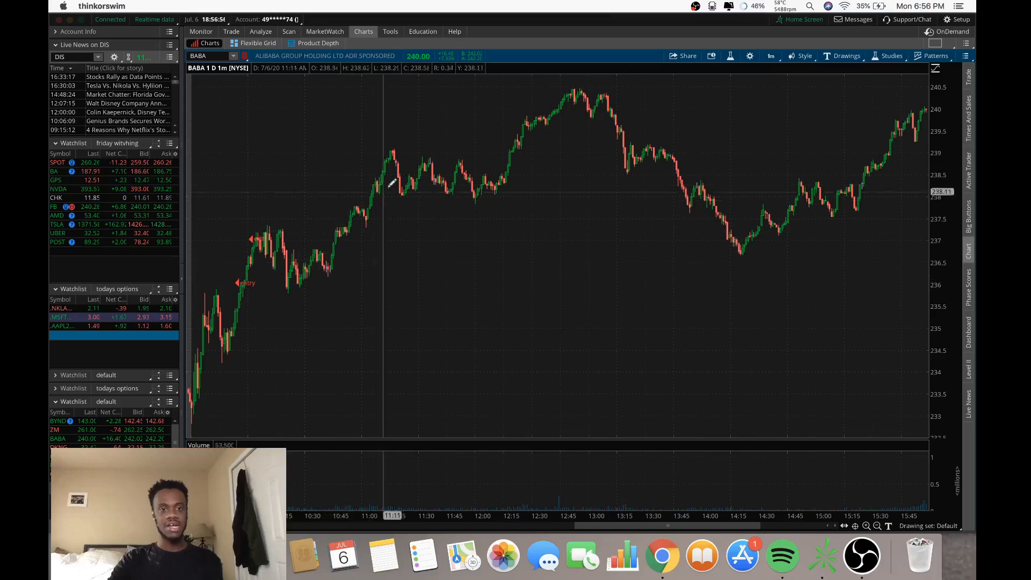
mouse_move(303, 211)
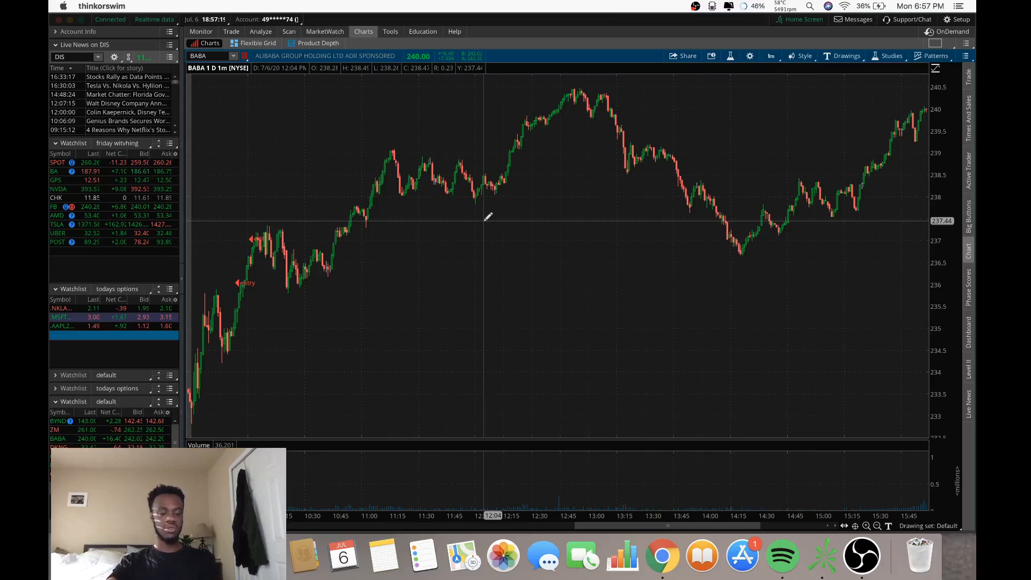
mouse_move(329, 262)
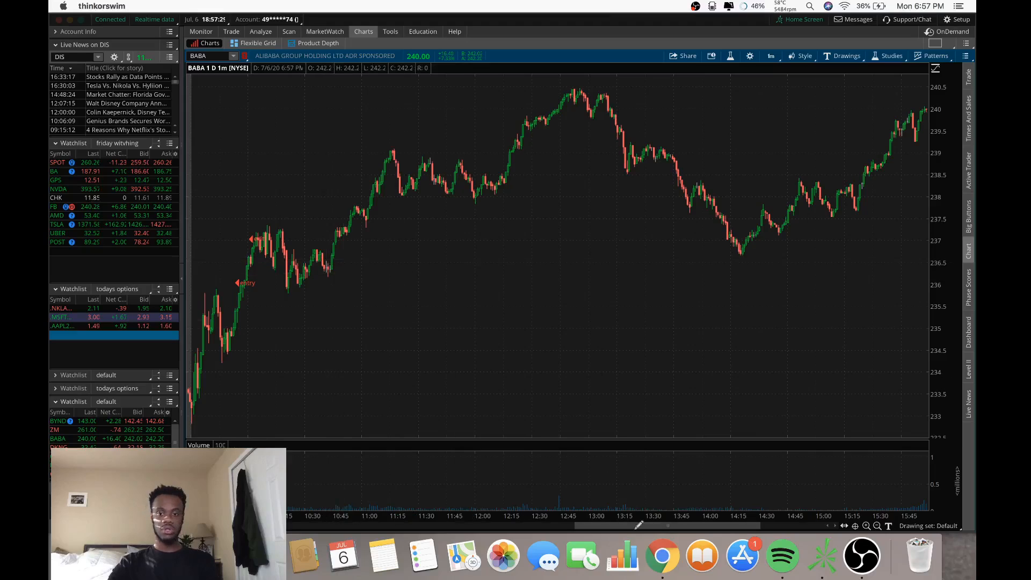
mouse_move(514, 339)
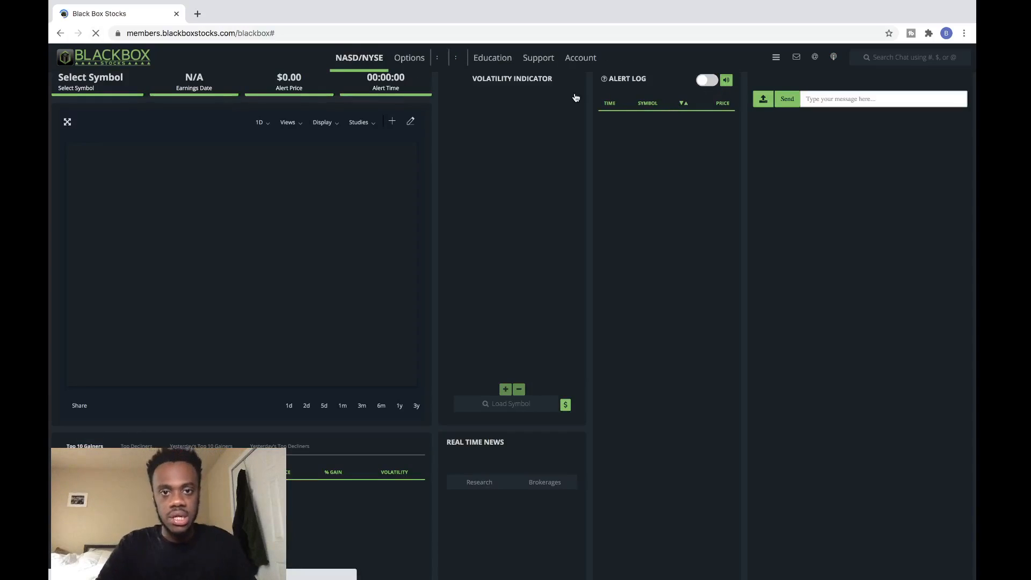
Load BABA - ALIBABA GROUP in the Options flow and scroll through its trades.
click(408, 57)
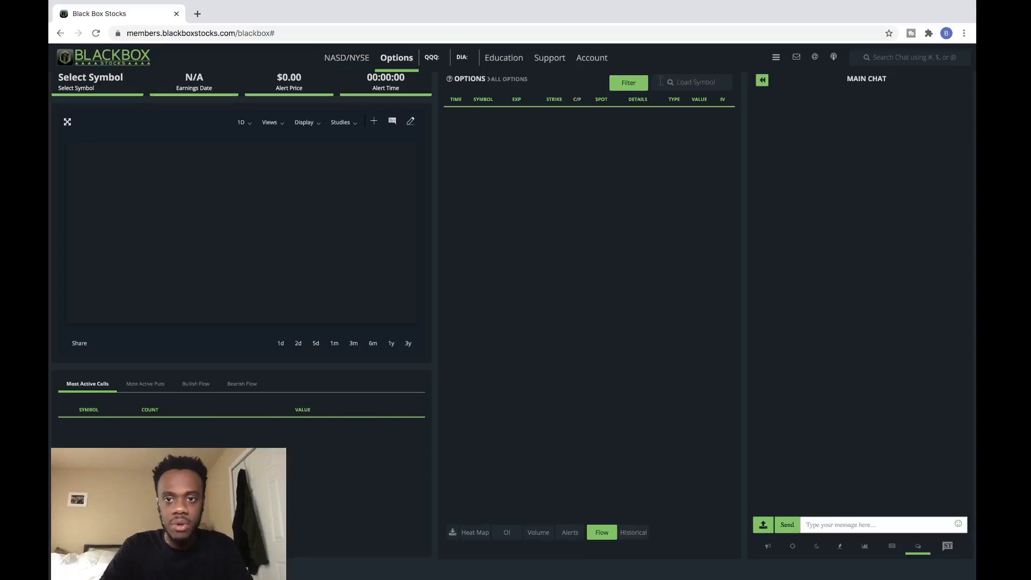
text(baba)
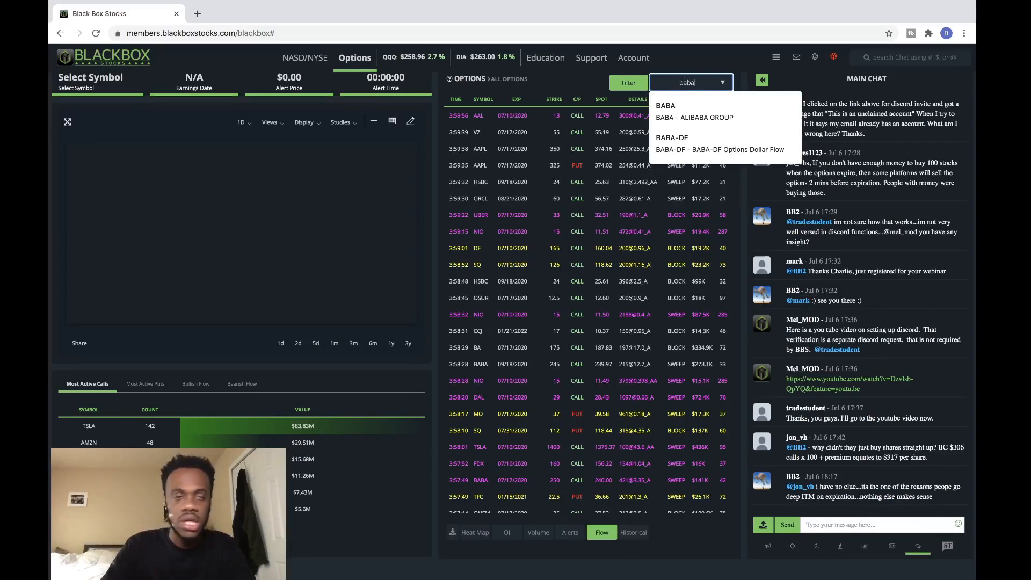
click(695, 117)
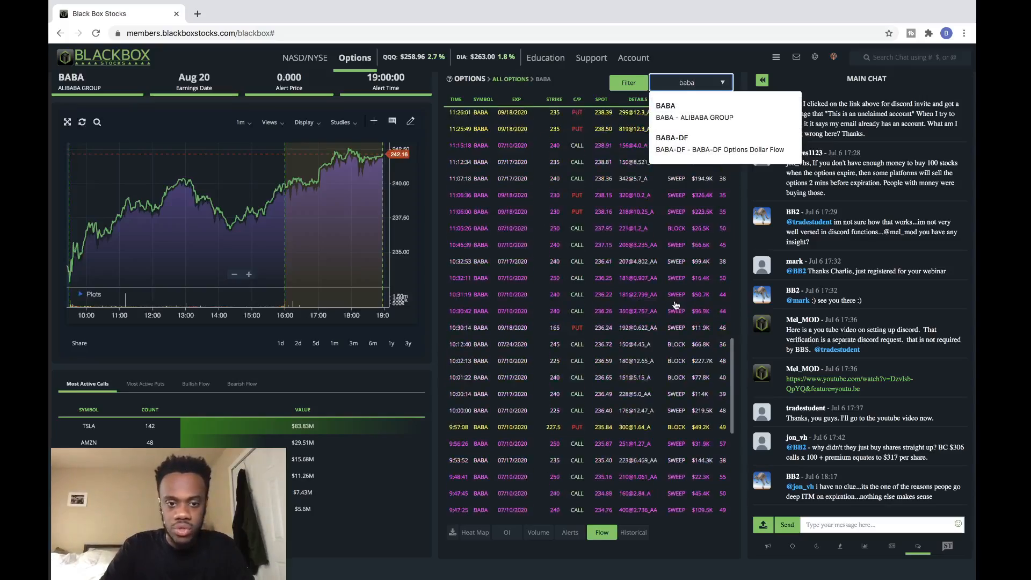
scroll(down, 3)
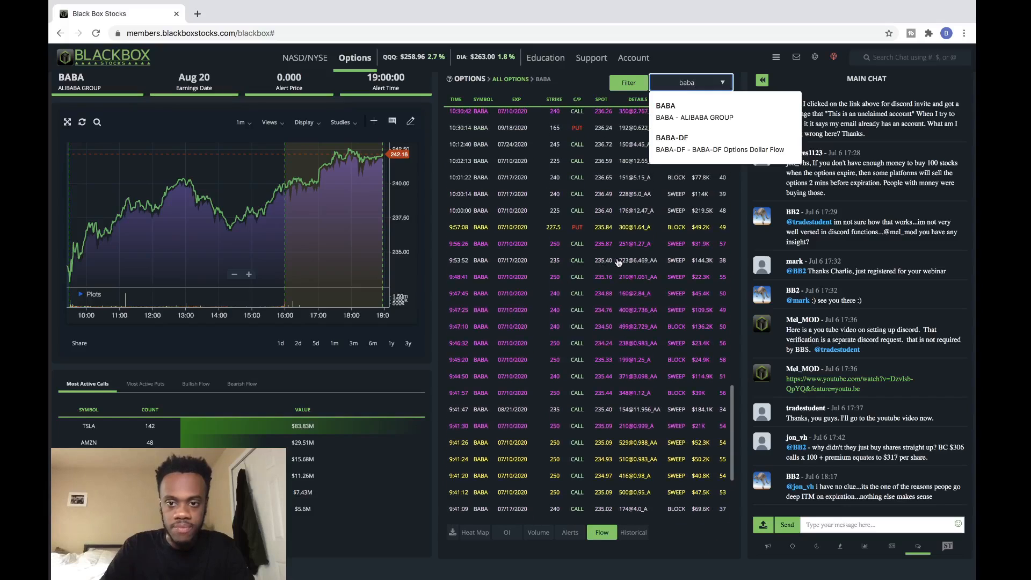
mouse_move(706, 265)
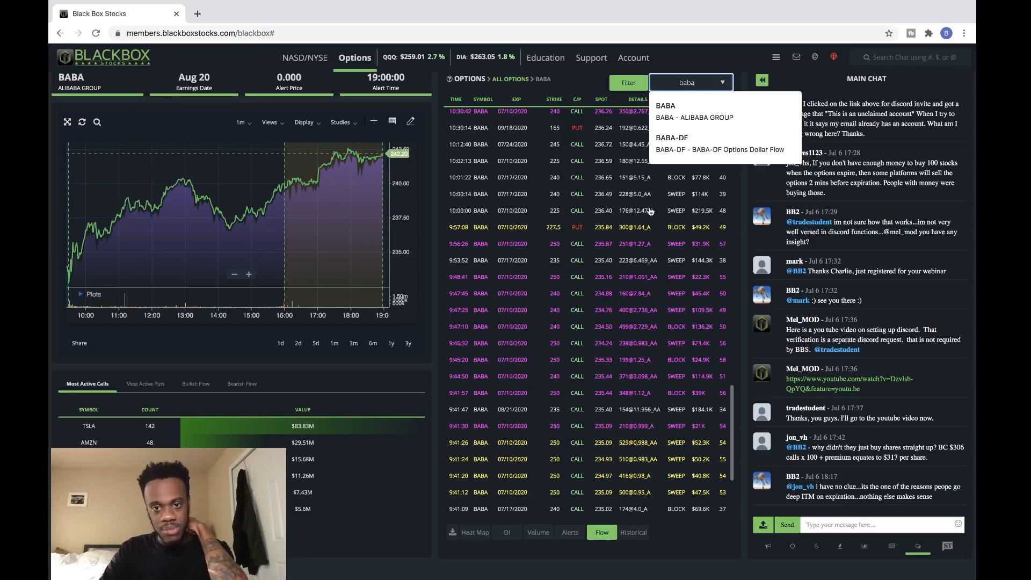
mouse_move(518, 286)
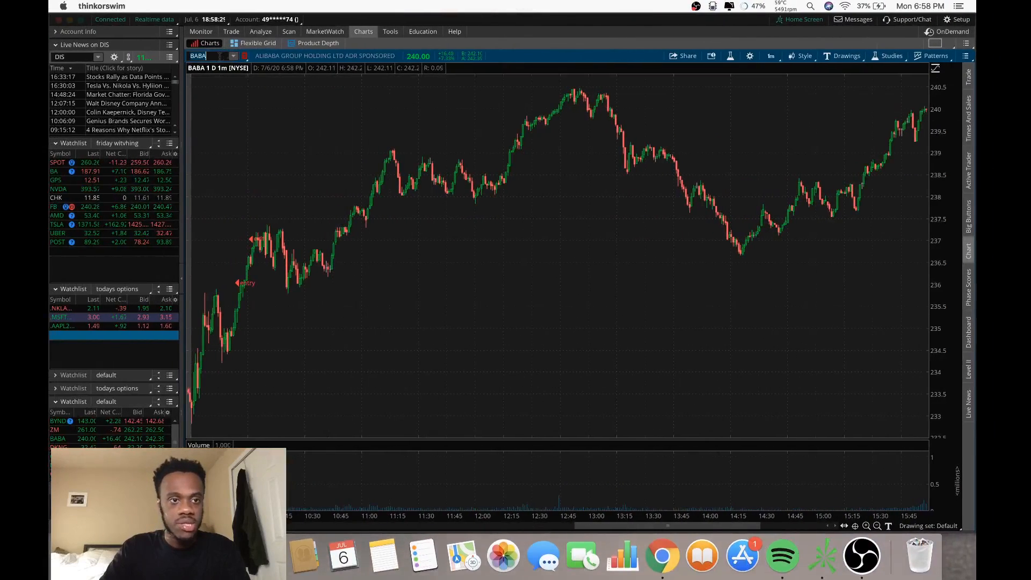
Load MSFT into the 1-minute chart via the symbol box.
text(MSFT)
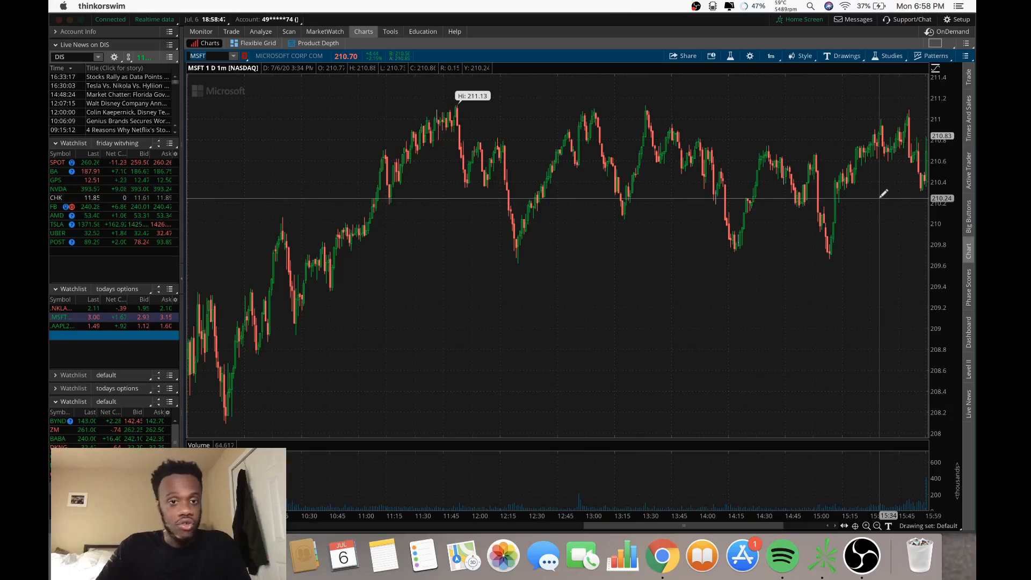
mouse_move(946, 310)
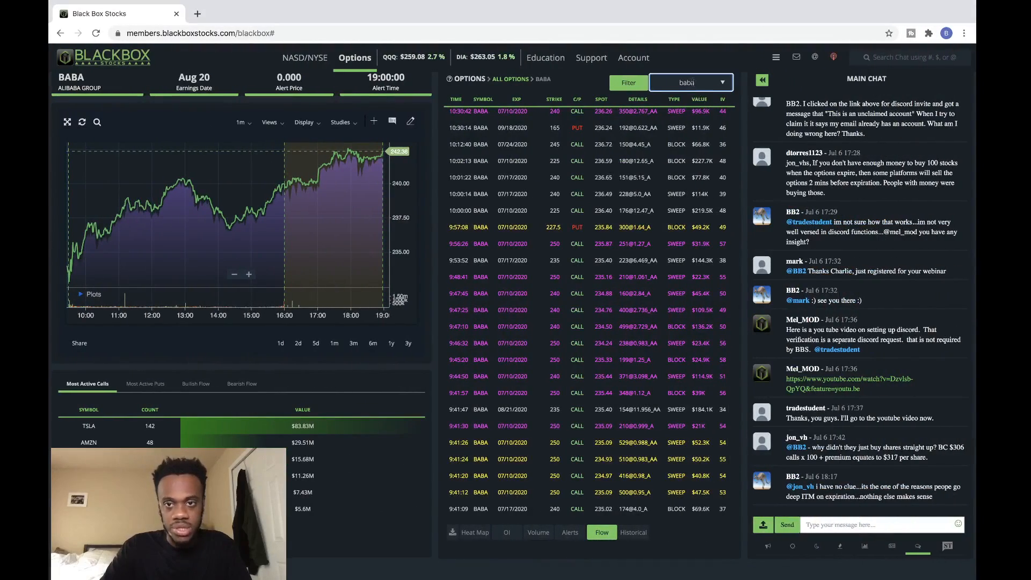
Enter msft into the Options flow Load Symbol search.
text(msft)
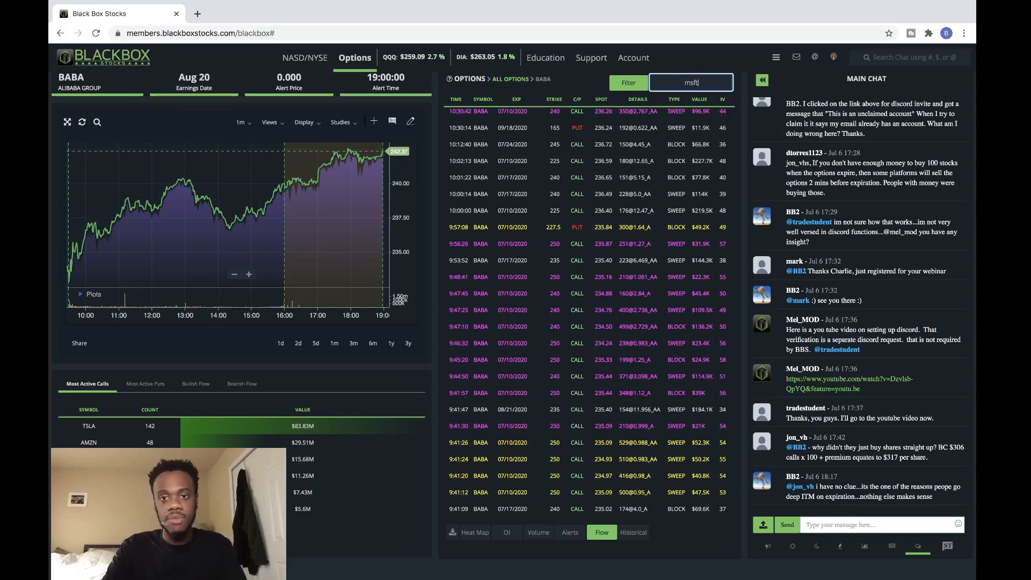
text(msft)
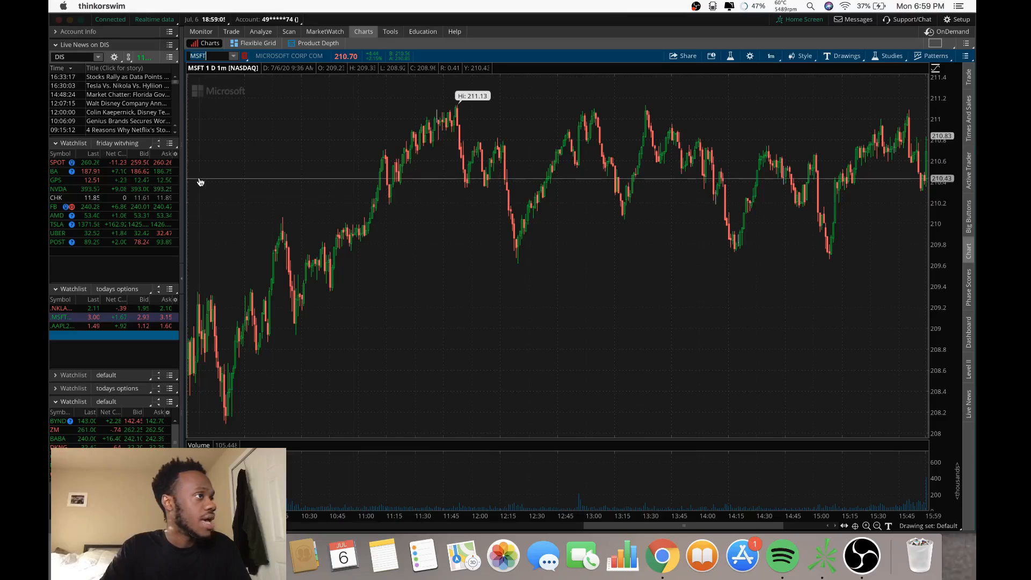
mouse_move(347, 246)
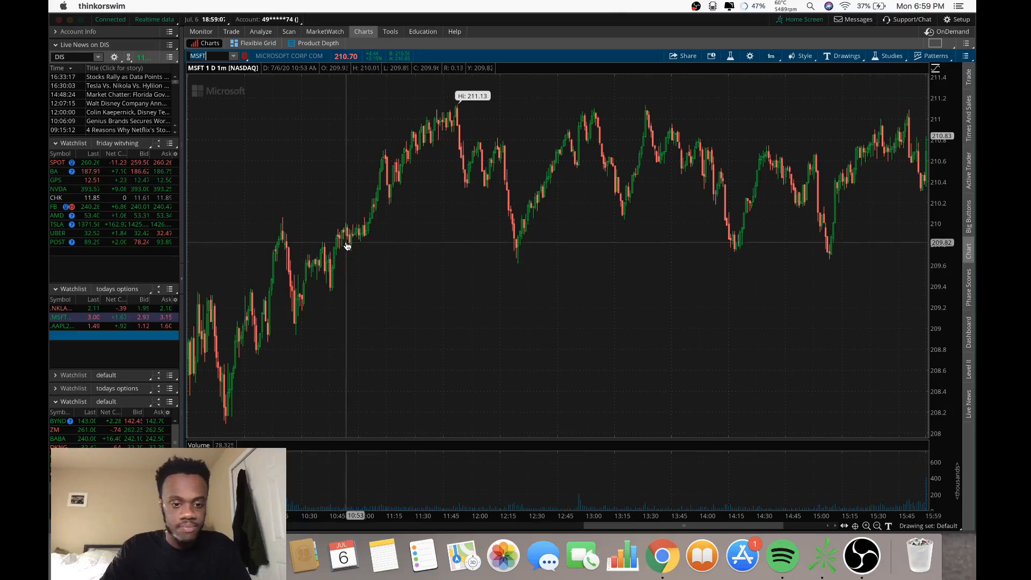
mouse_move(327, 256)
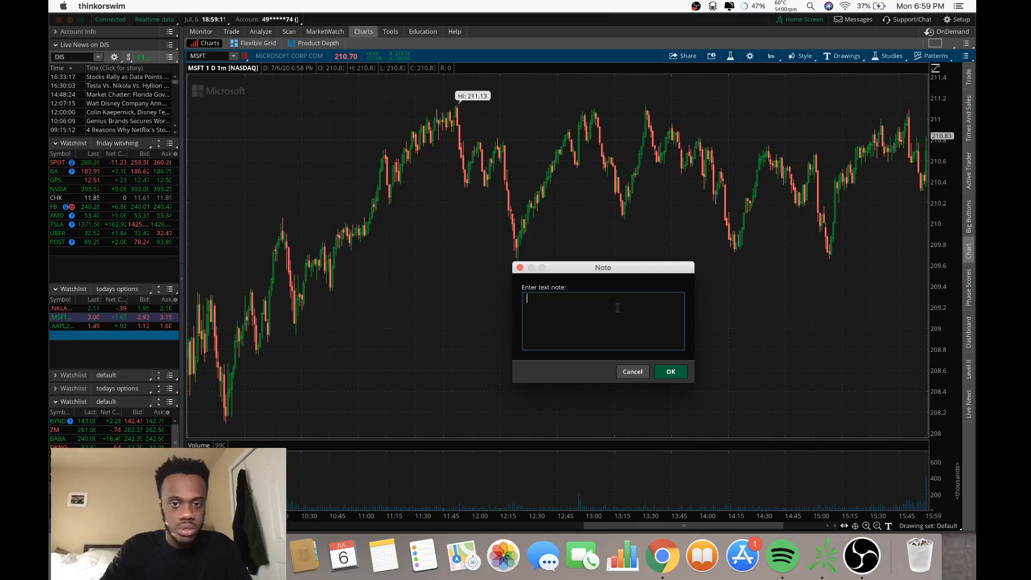
Place an 'entry' note and a later 'exit' note on MSFT's morning candles.
text(entry)
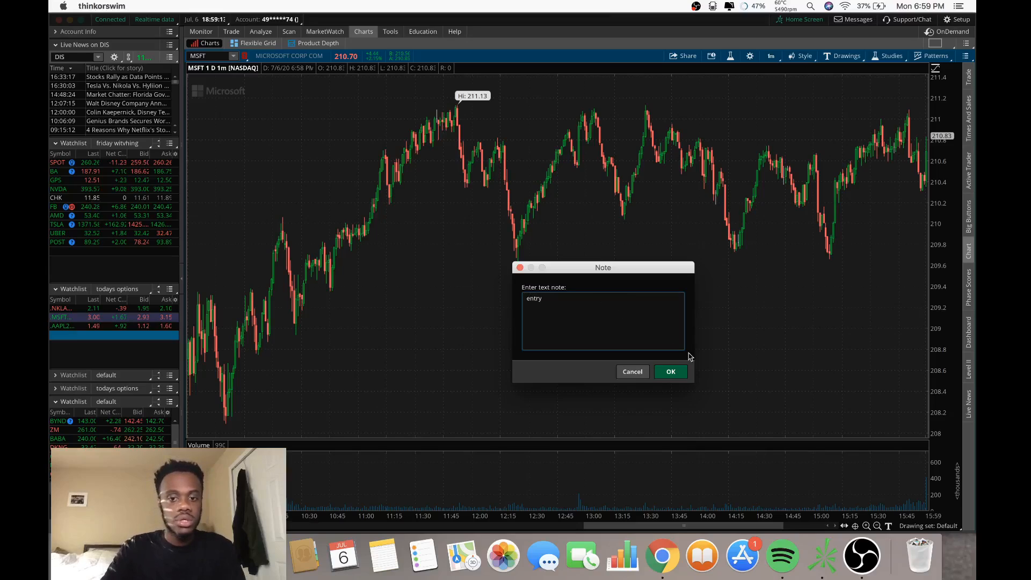
click(670, 371)
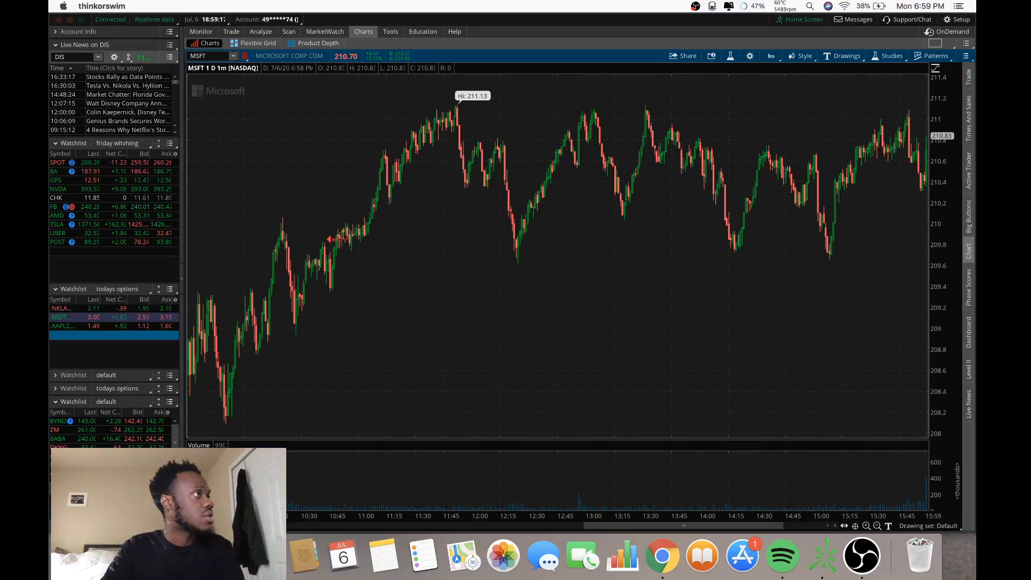
mouse_move(467, 359)
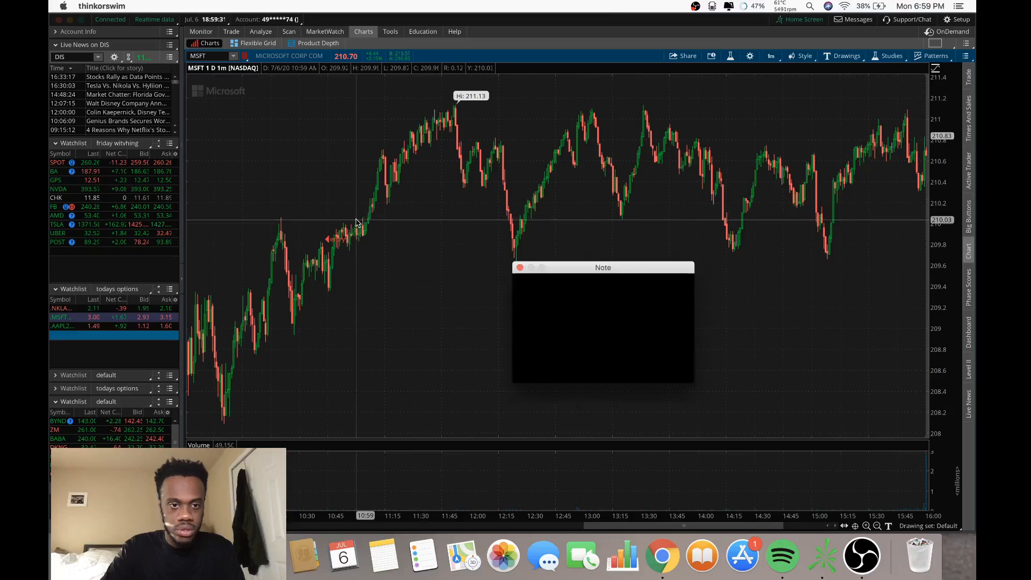
text(e)
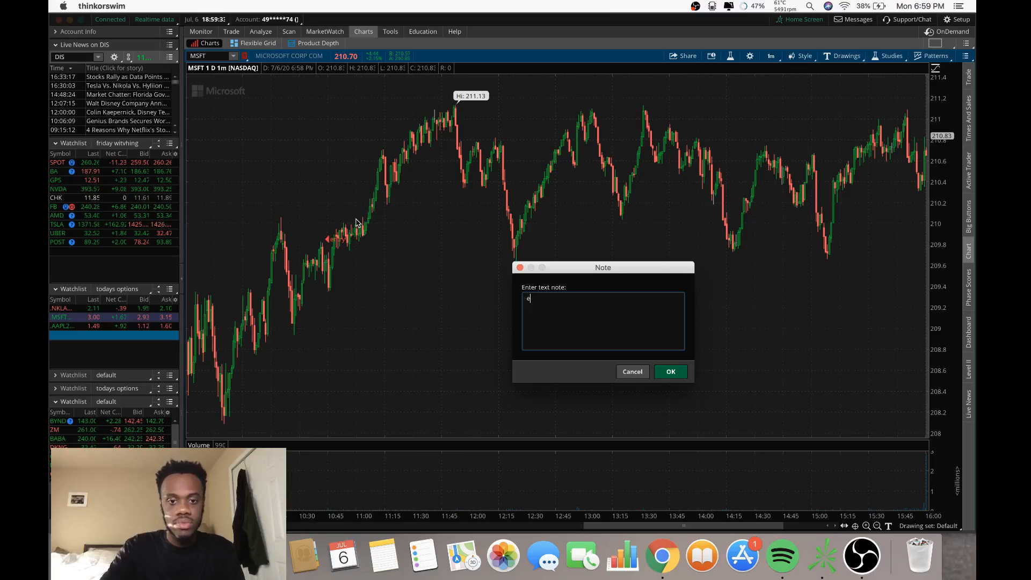
text(xit)
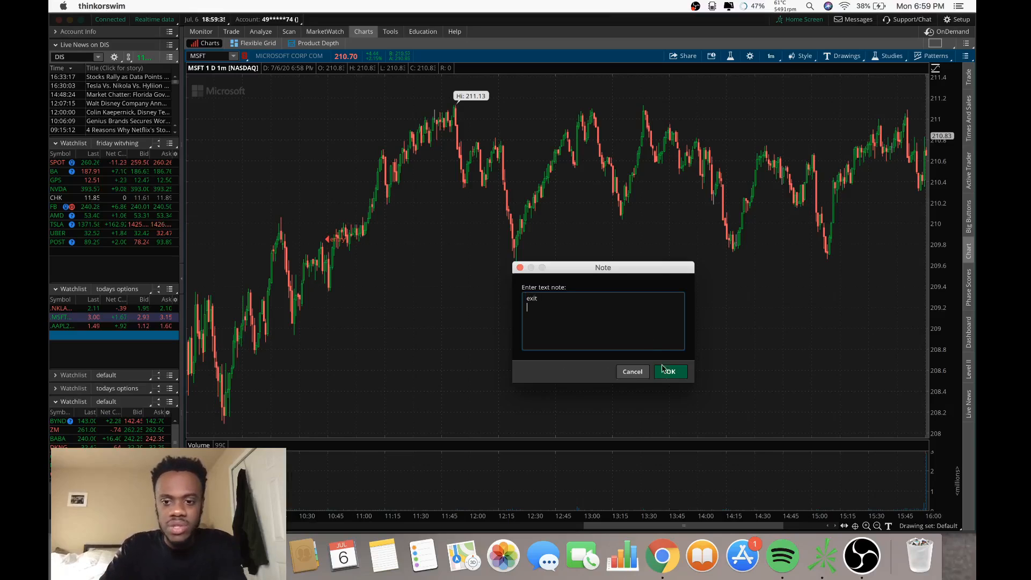
click(669, 371)
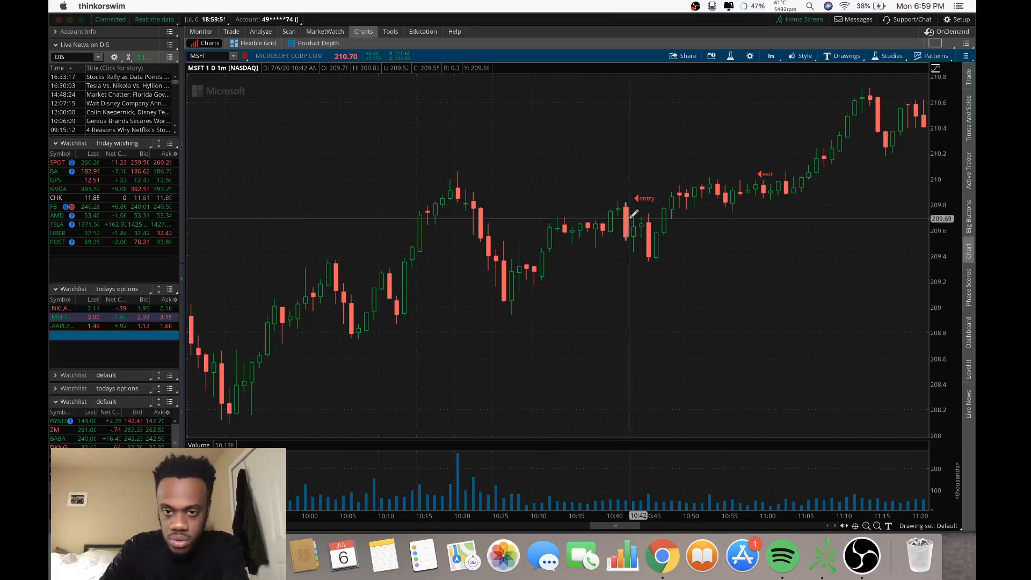
mouse_move(637, 234)
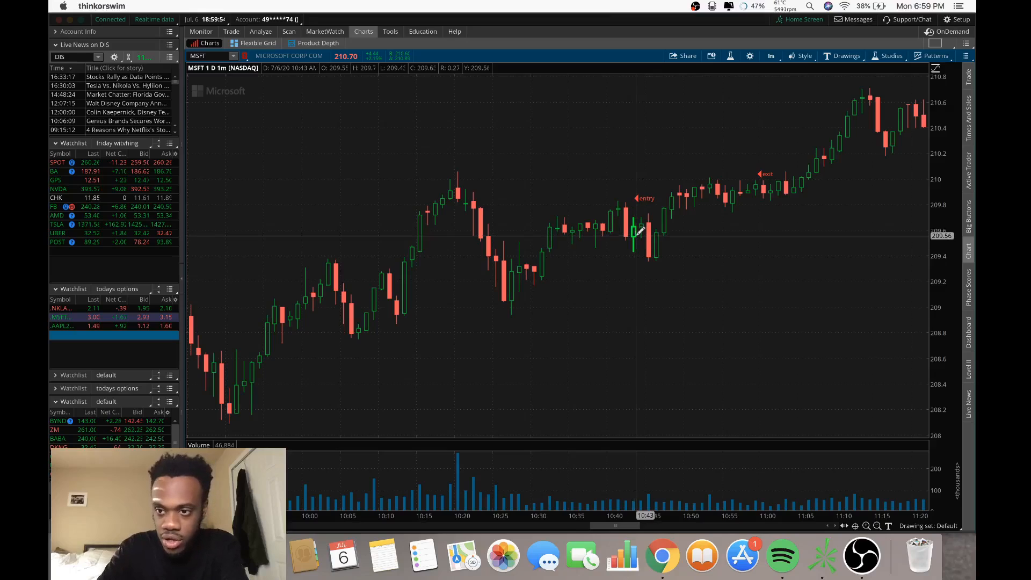
mouse_move(756, 187)
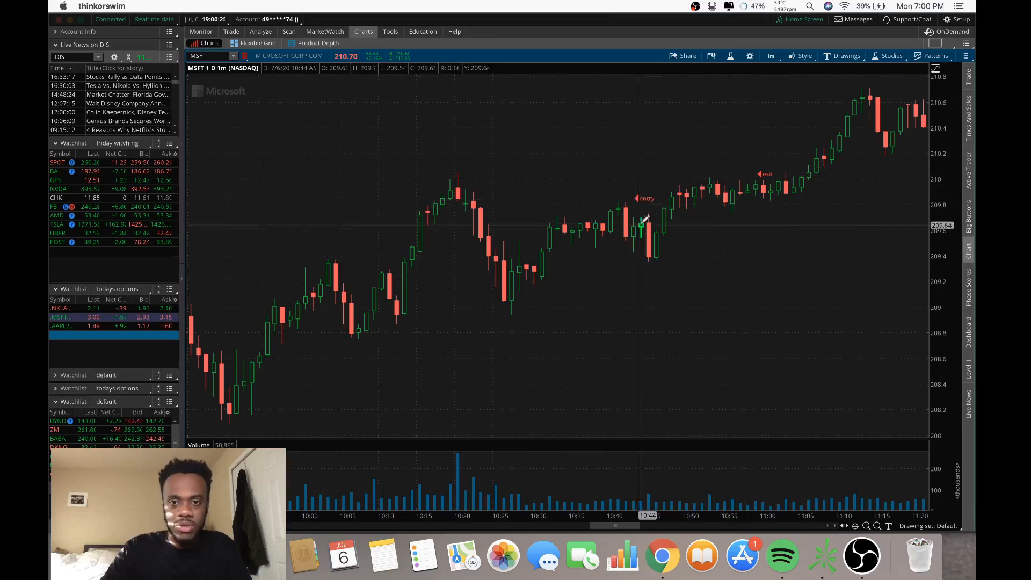
mouse_move(759, 196)
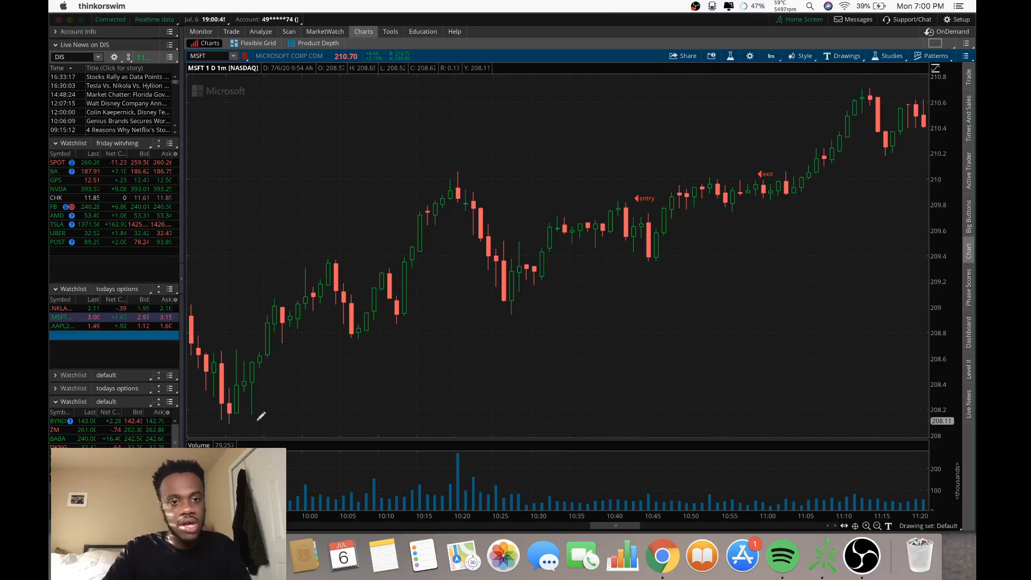
mouse_move(412, 215)
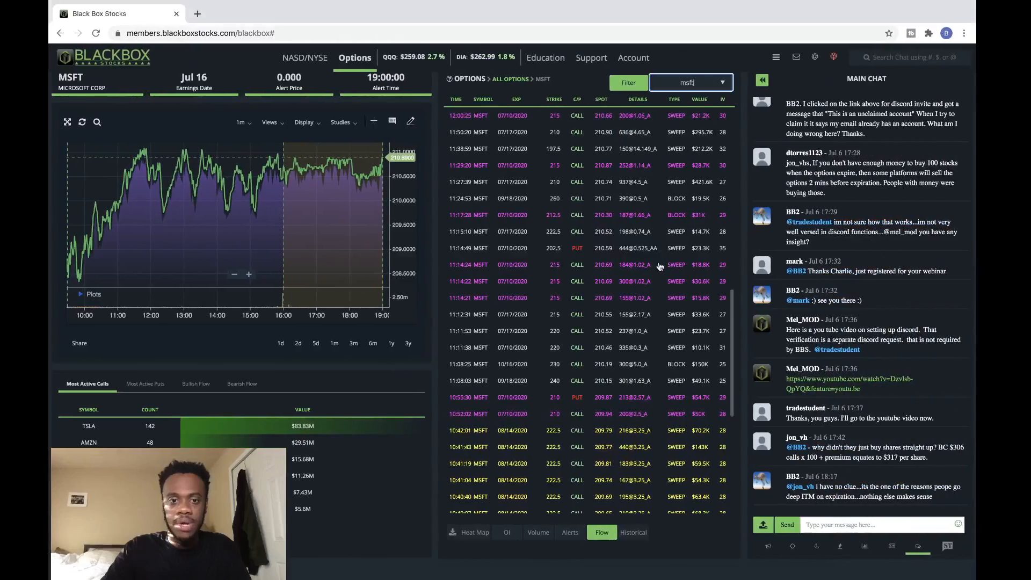
Scroll the MSFT flow and reload MSFT - MICROSOFT CORP to list the latest afternoon trades.
scroll(down, 3)
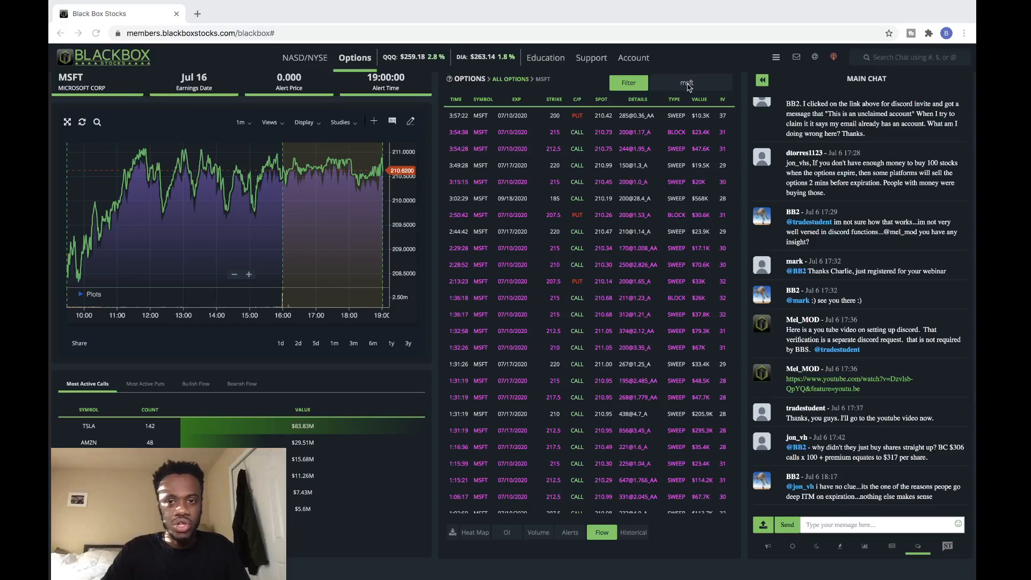
click(687, 83)
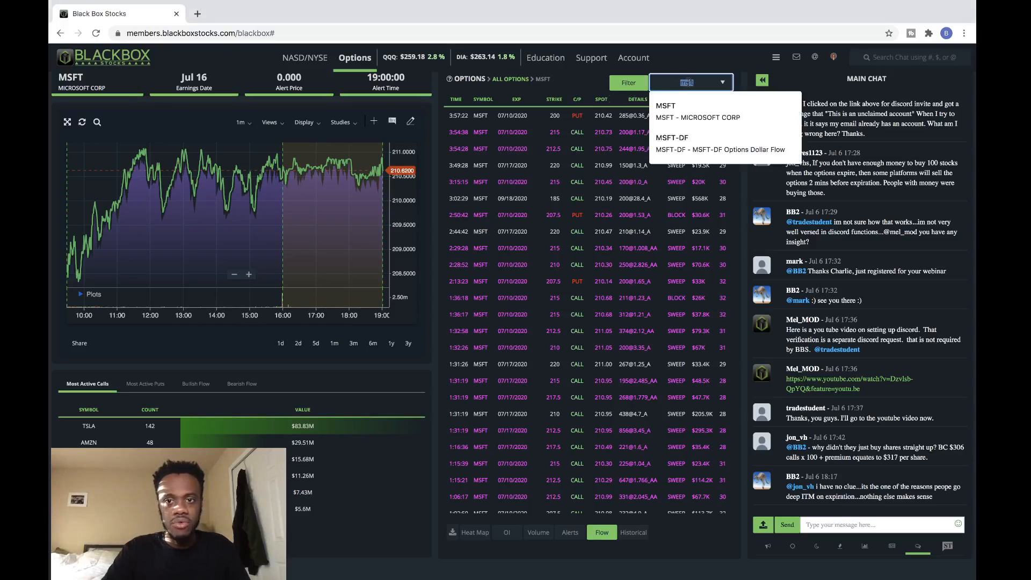
click(691, 81)
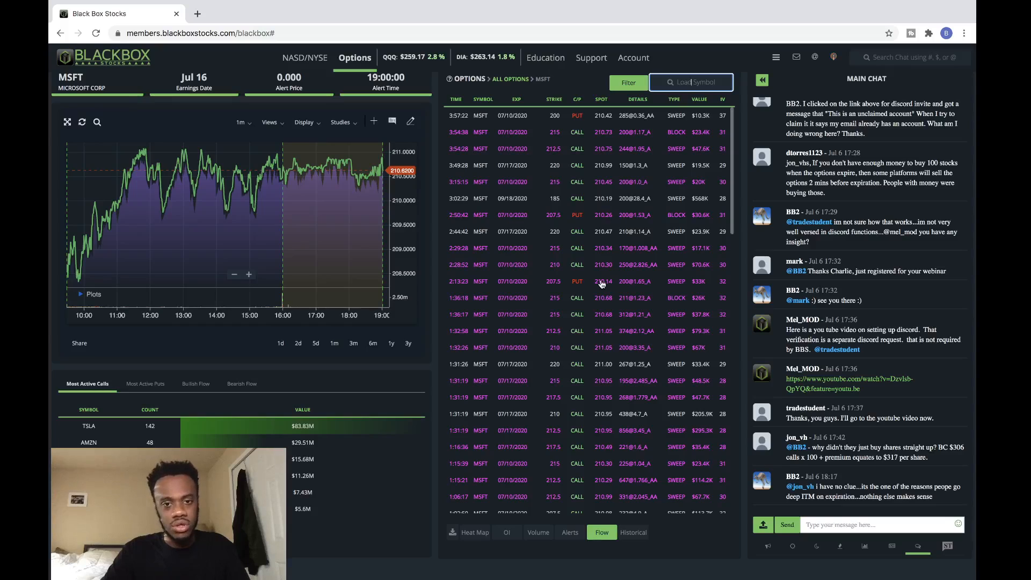
mouse_move(619, 183)
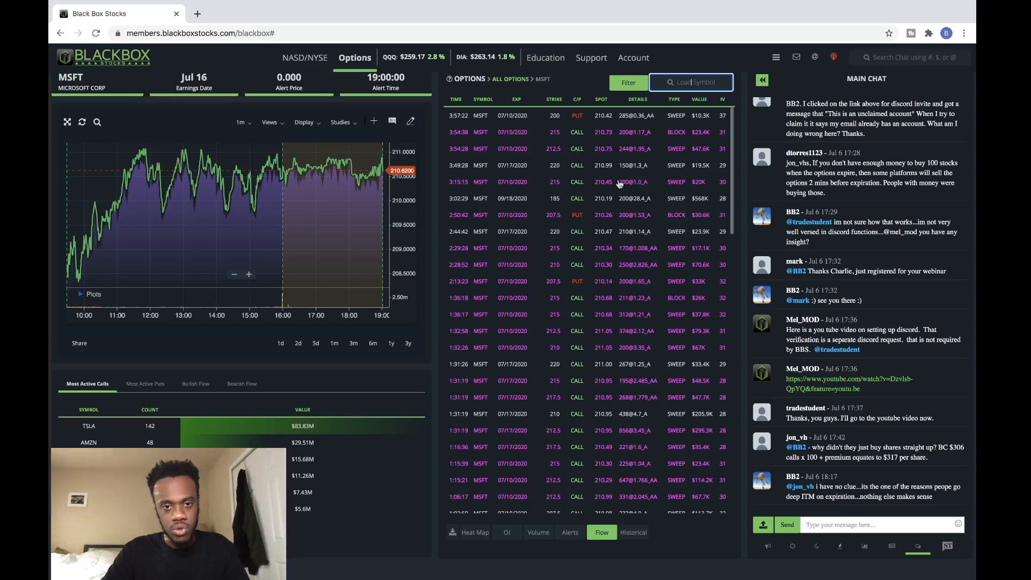
mouse_move(628, 253)
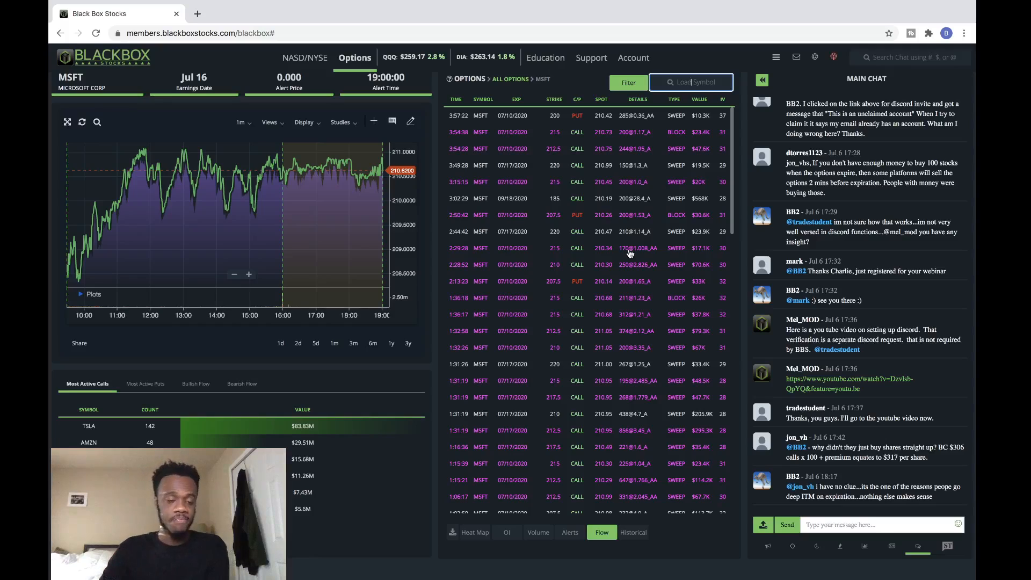